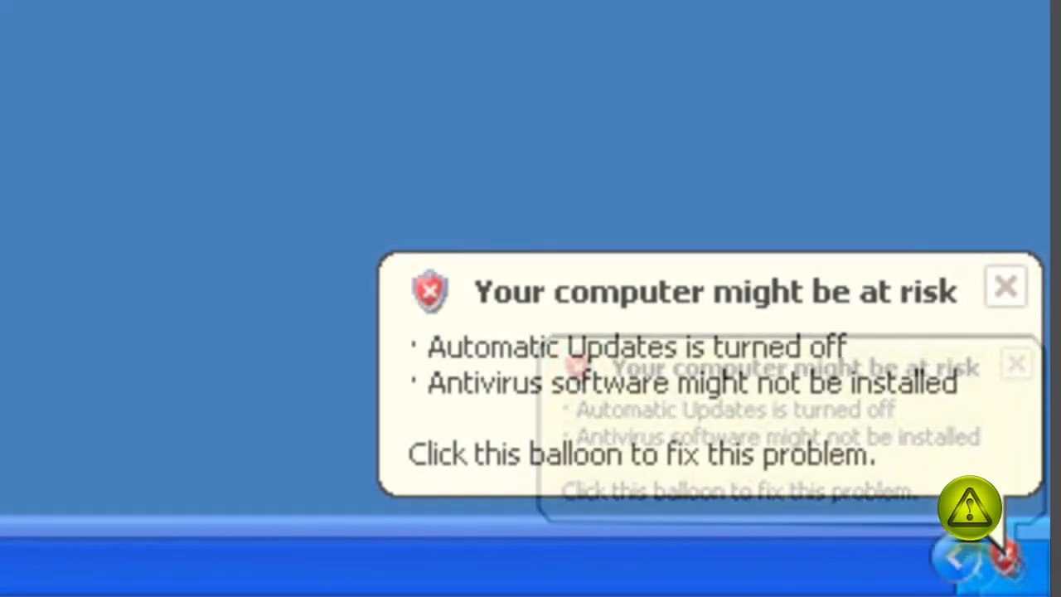
- Open the Control Panel from the Start menu
{"action": "left_click", "coordinate": [1006, 286]}
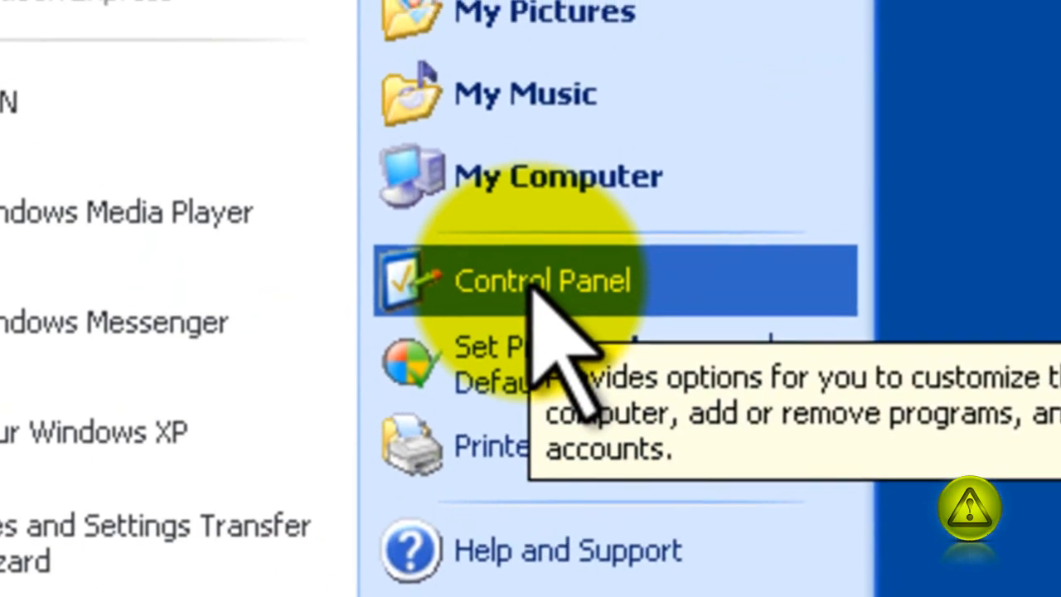
{"action": "left_click", "coordinate": [543, 280]}
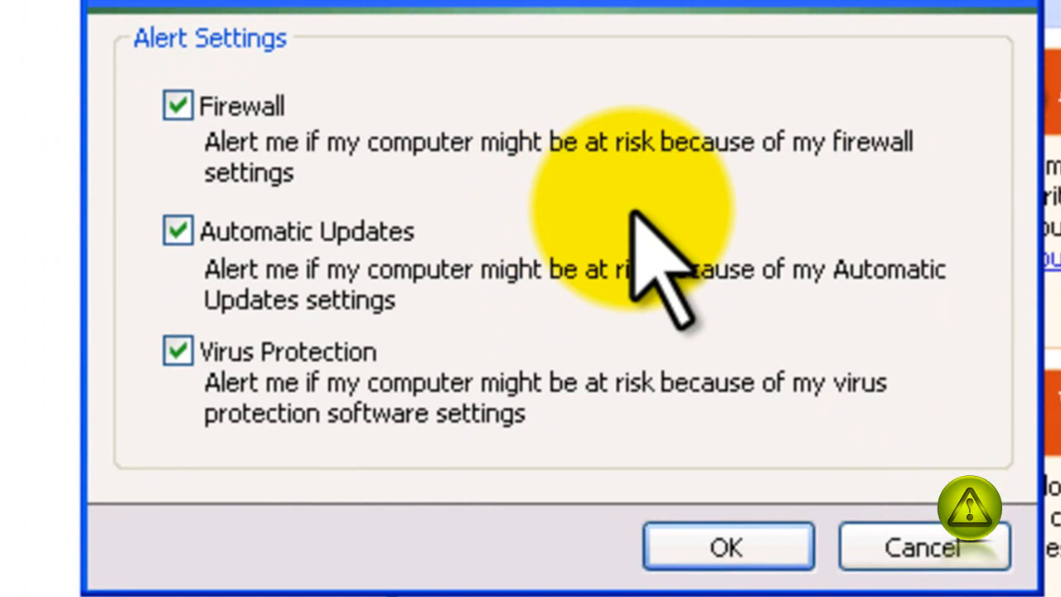
{"action": "mouse_move", "coordinate": [638, 273]}
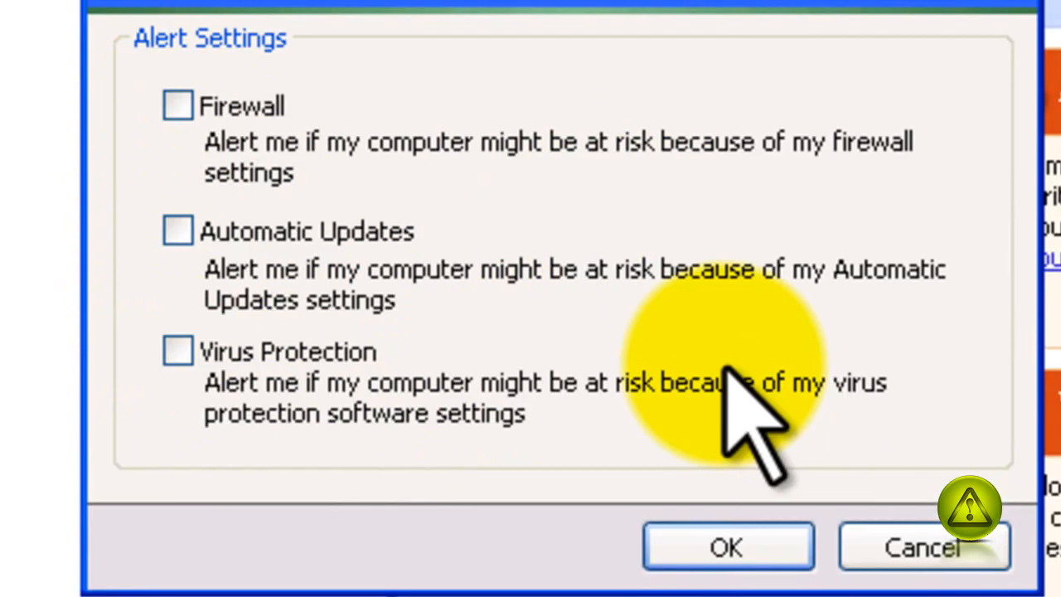
{"action": "mouse_move", "coordinate": [725, 406]}
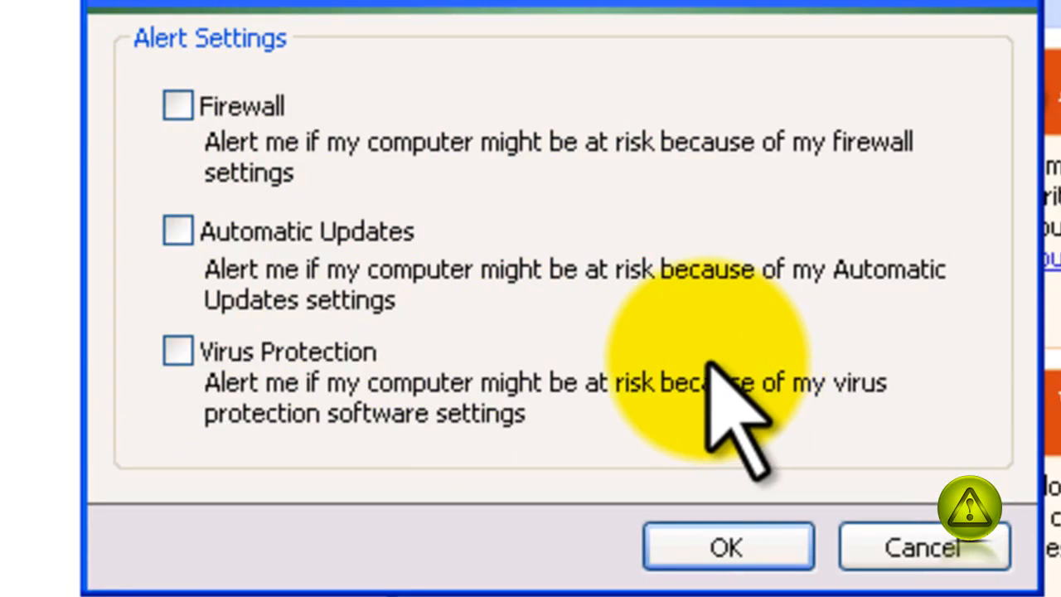
- Toggle the Automatic Updates alert back on, then uncheck it again
{"action": "left_click", "coordinate": [177, 231]}
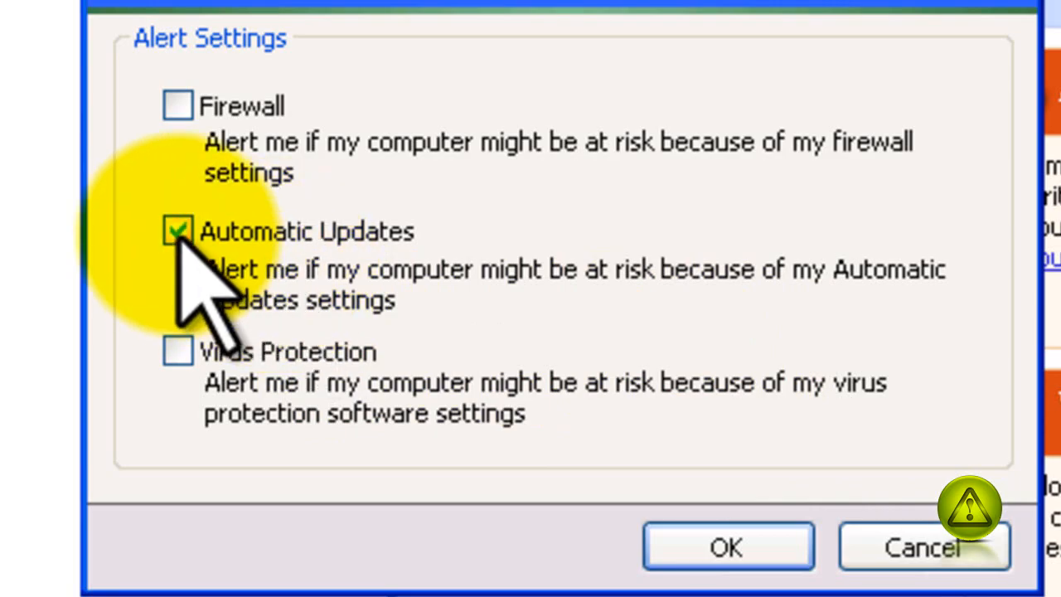
{"action": "left_click", "coordinate": [178, 230]}
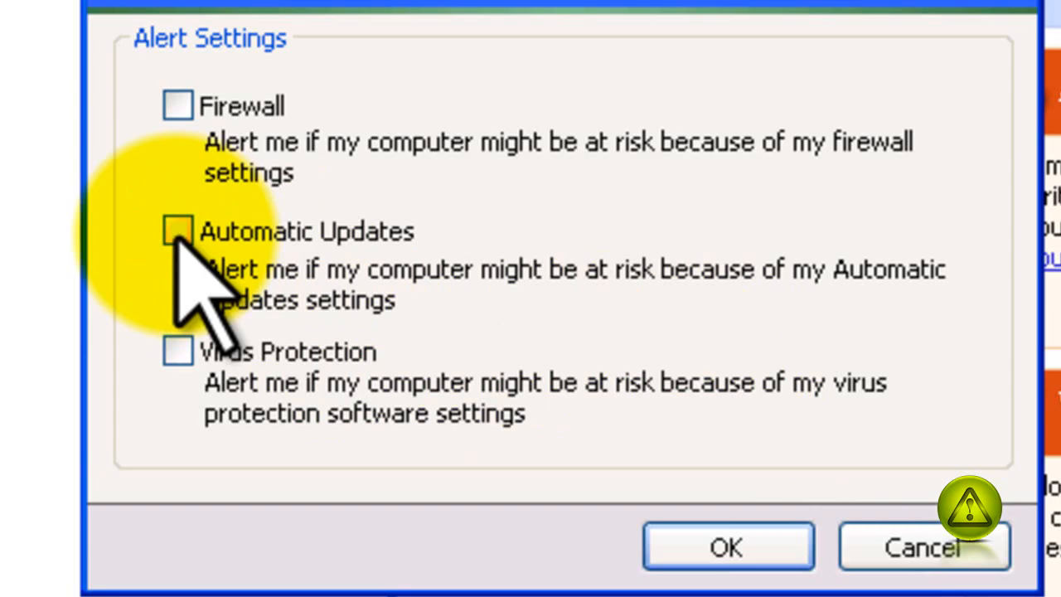